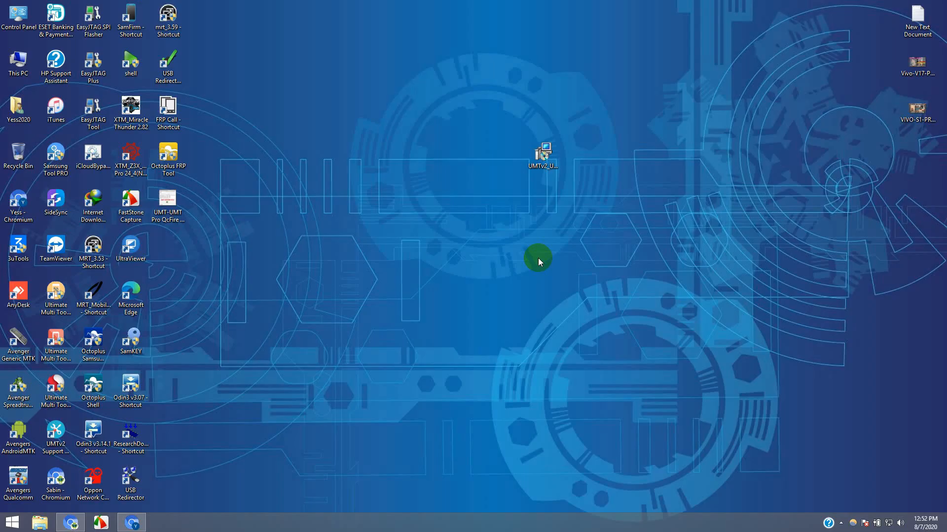
- In Chrome, search for 'UMT v5.8 download' and go to gsm-solution.com
click(131, 522)
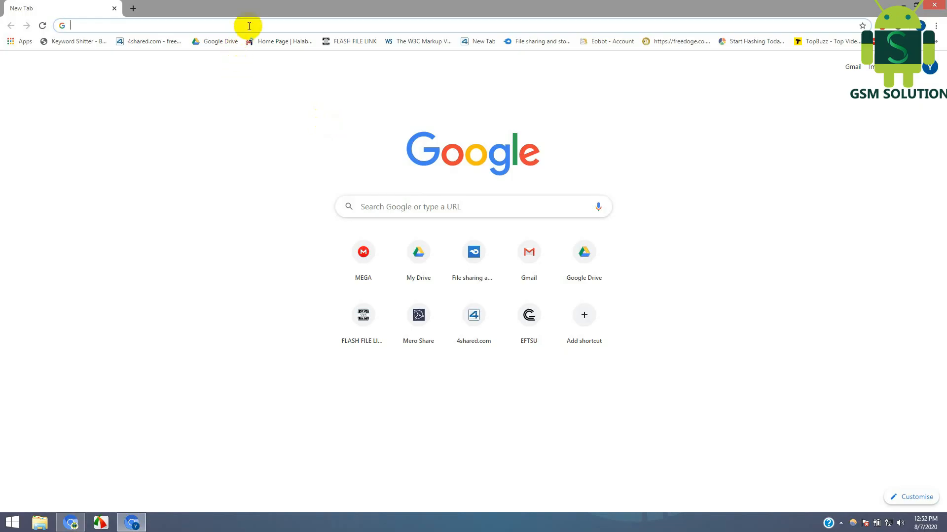
text(UMT Pro)
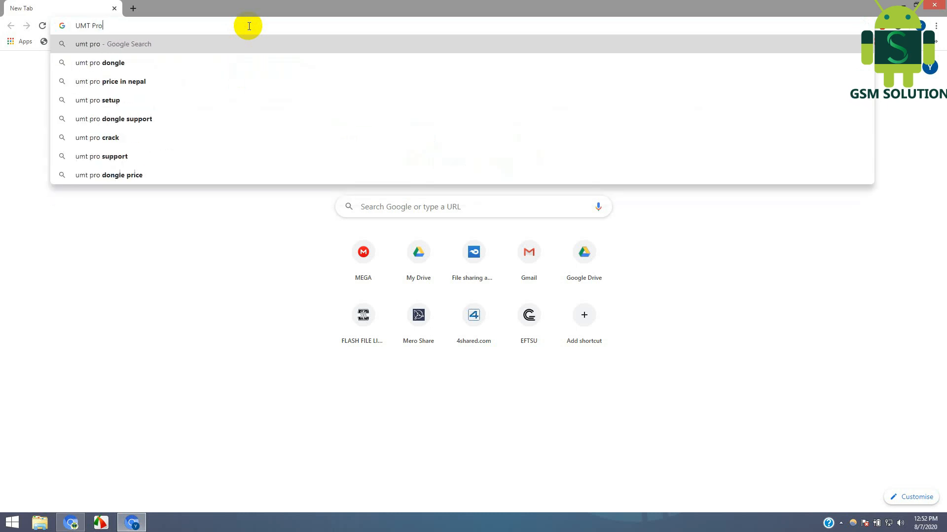
text(v5)
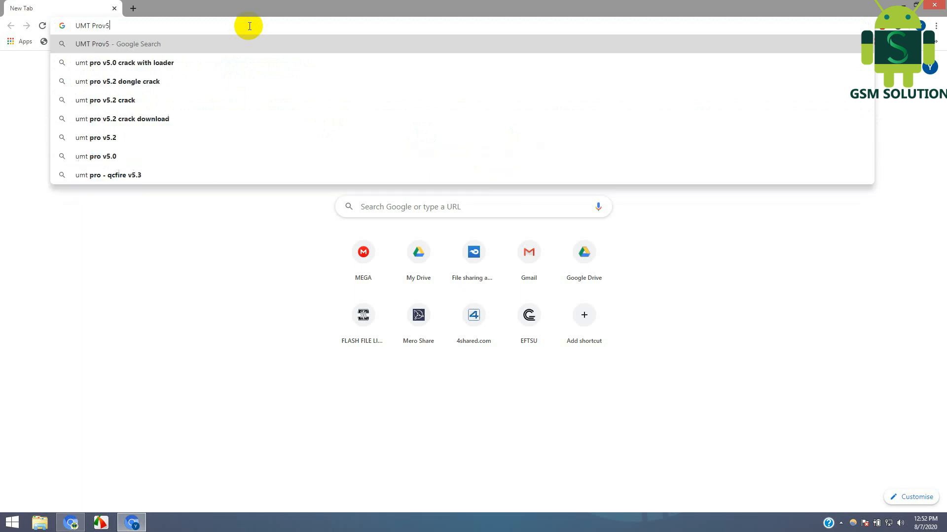
text(.8)
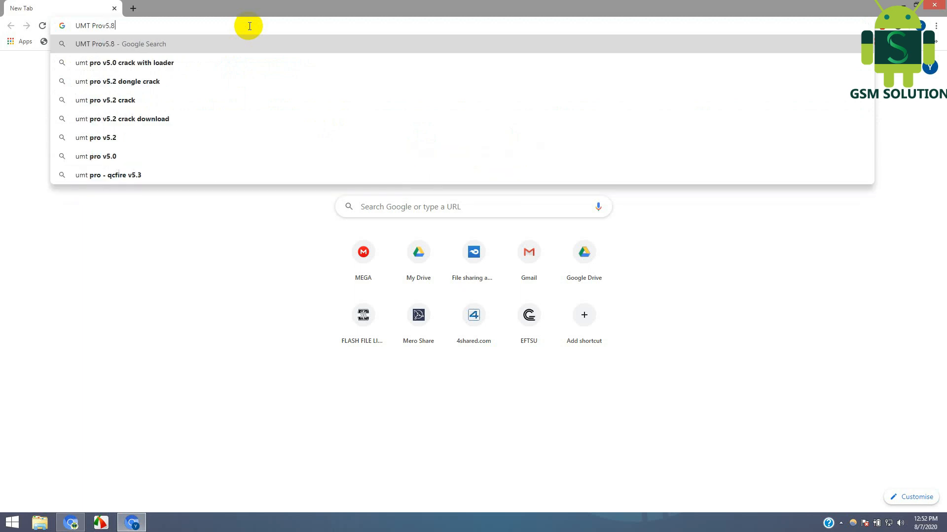
text(download for)
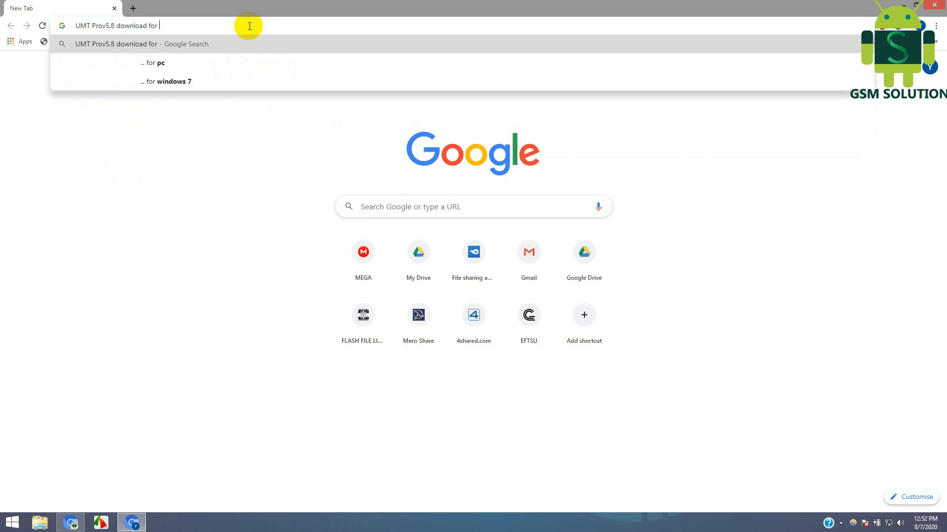
text(gsm-solution.com)
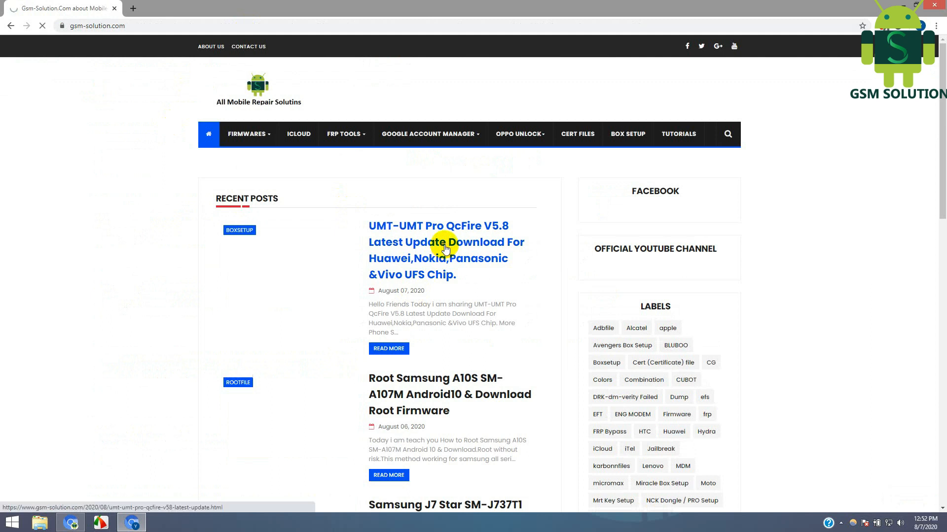
- Follow the UMT Pro QcFire V5.8 post's download link to its MediaFire page
click(446, 242)
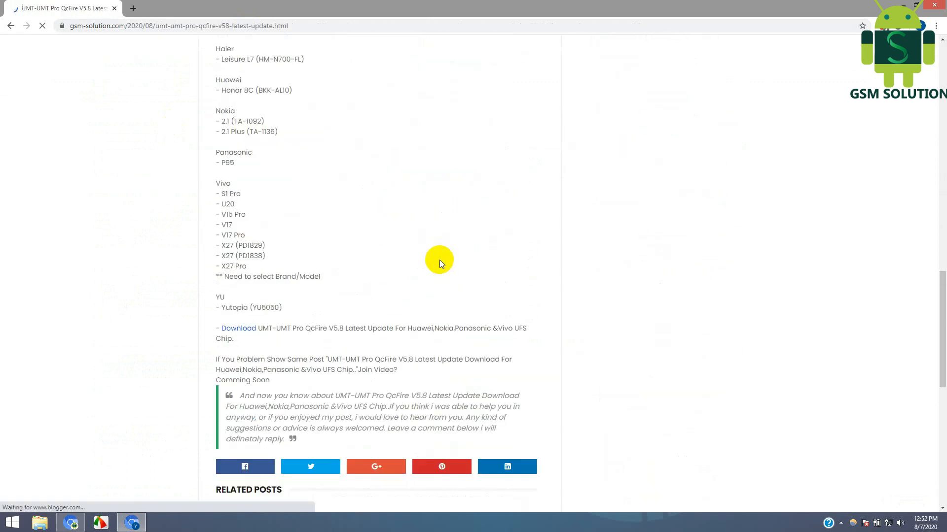
click(237, 328)
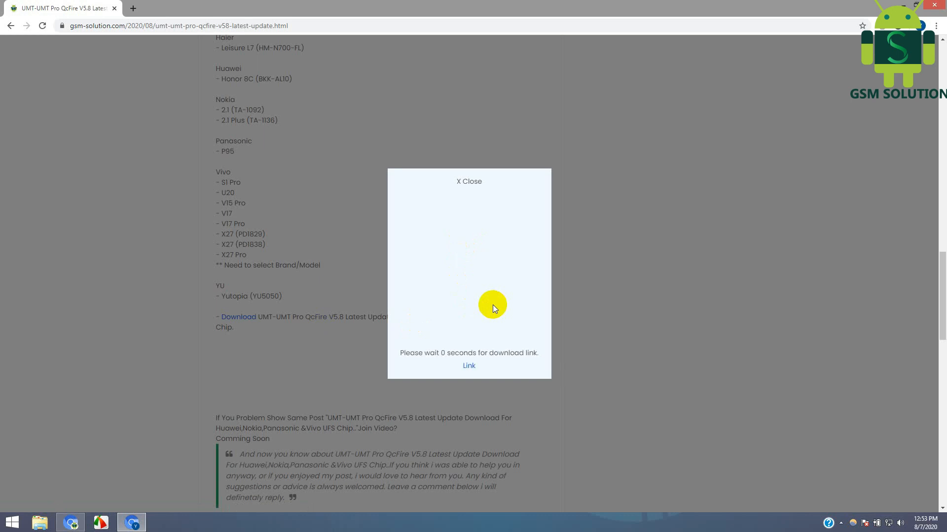
click(469, 366)
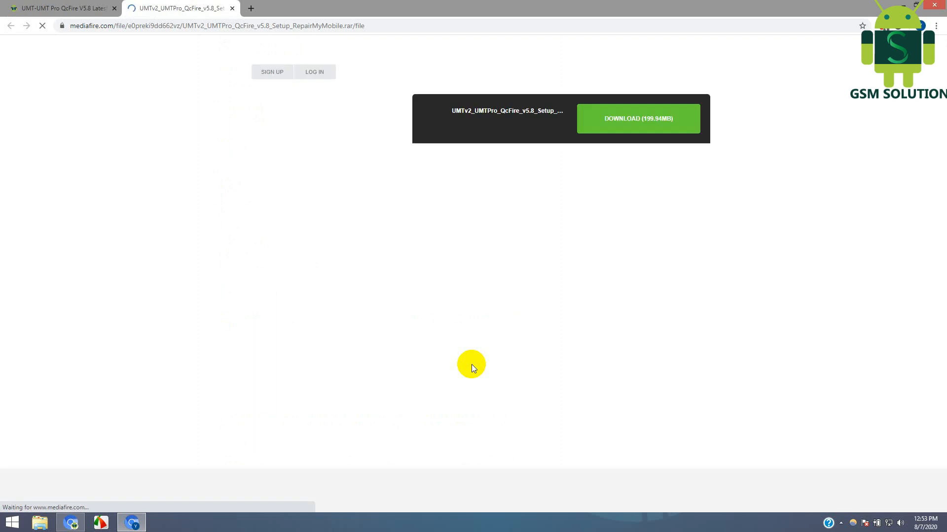
- Download the 199.94MB UMT QcFire v5.8 setup archive and launch it
click(637, 119)
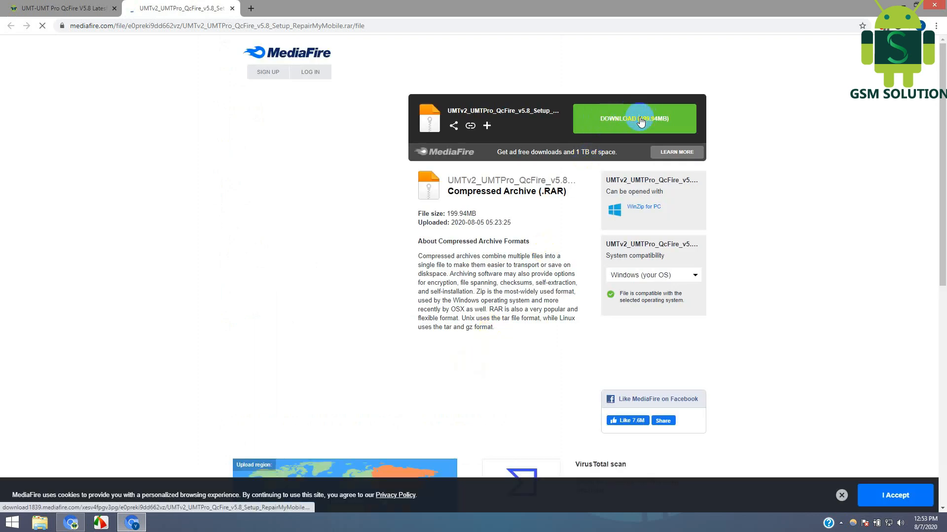
click(634, 119)
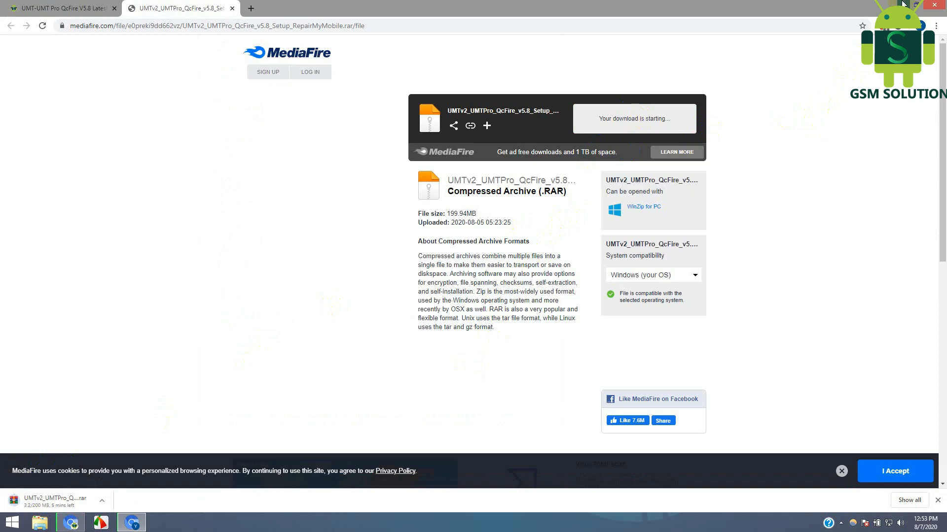
click(917, 5)
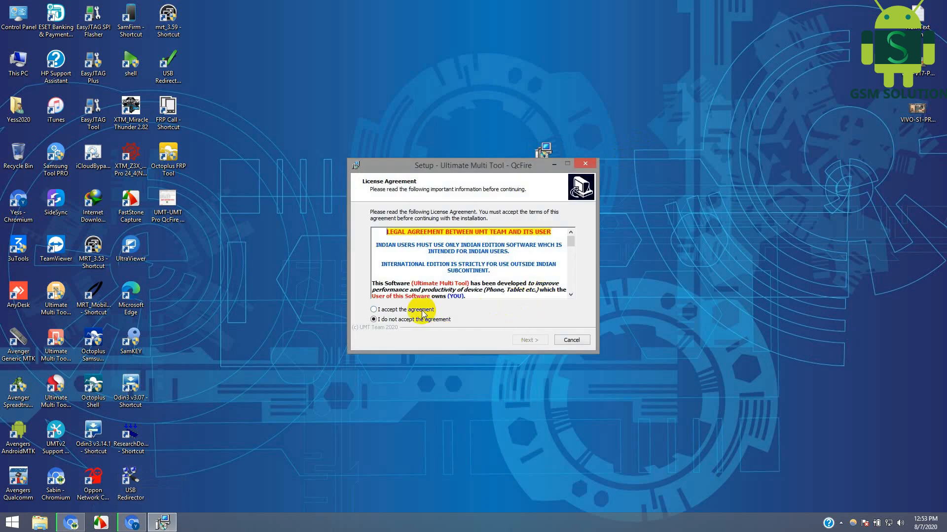
- Accept the license, install QcFire v5.8 with a desktop shortcut, and dismiss the driver notice
click(528, 340)
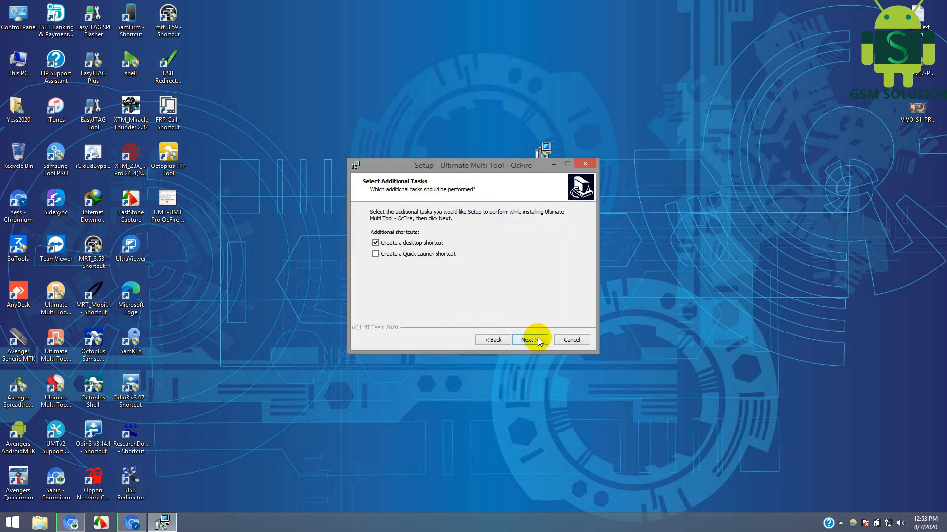
click(526, 340)
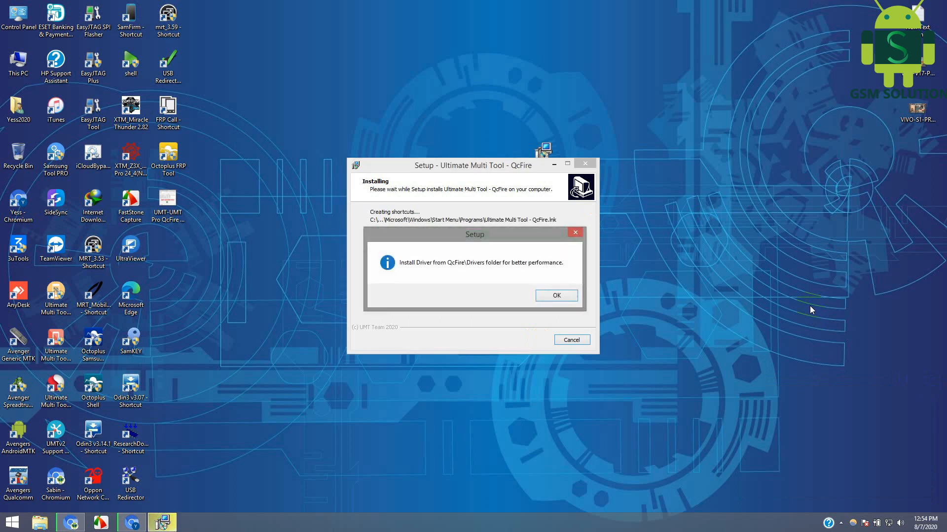
click(555, 295)
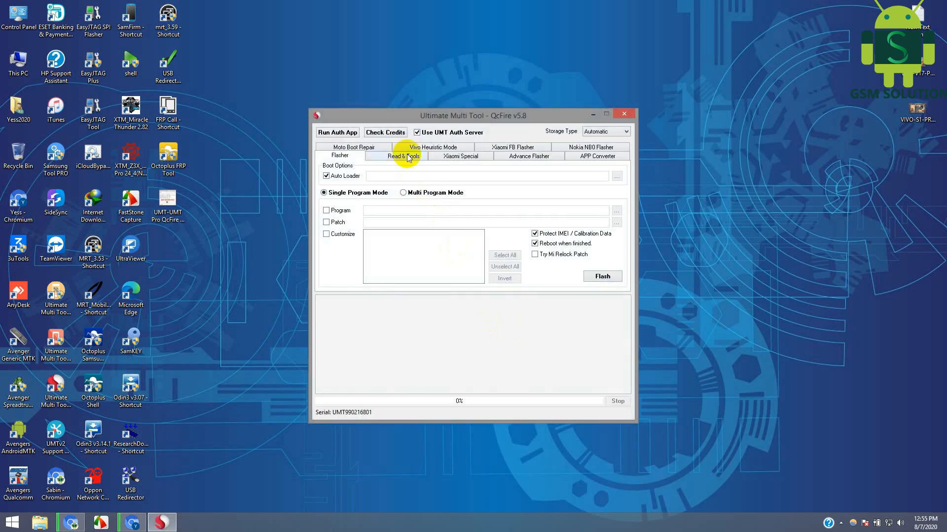
- On the Read & Tools tab, select Vivo as brand and S1 Pro as model
click(403, 156)
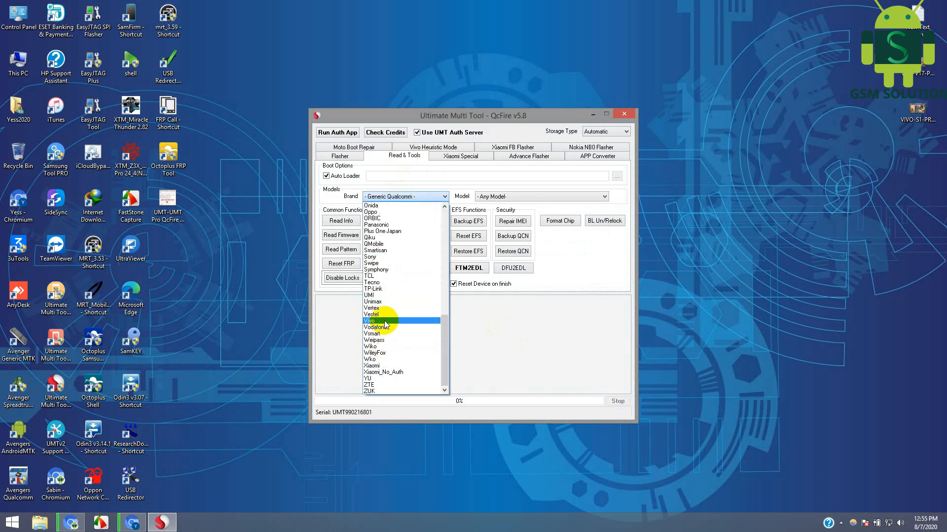
click(373, 321)
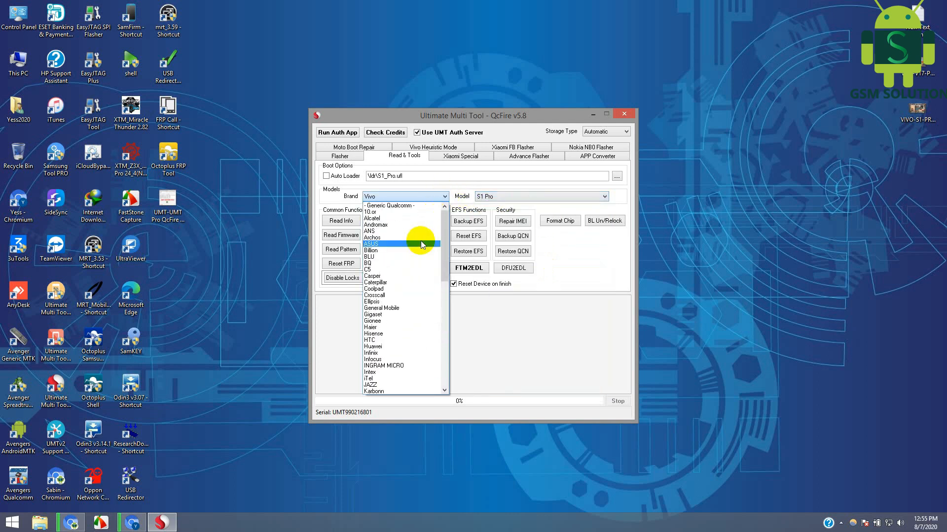
mouse_move(425, 218)
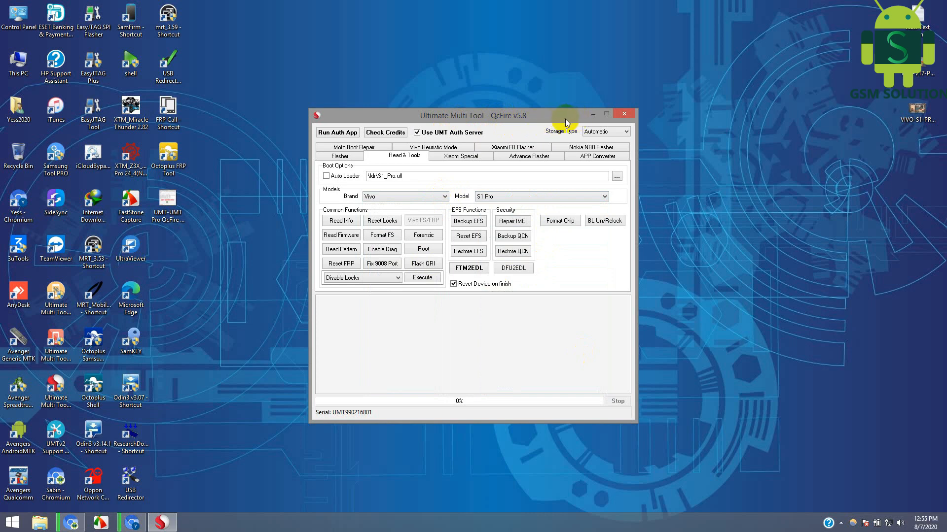
mouse_move(480, 171)
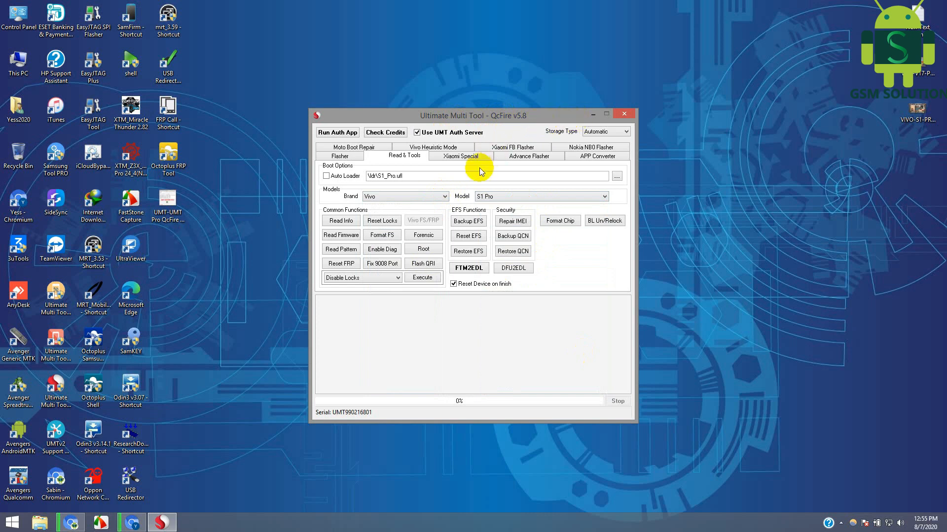